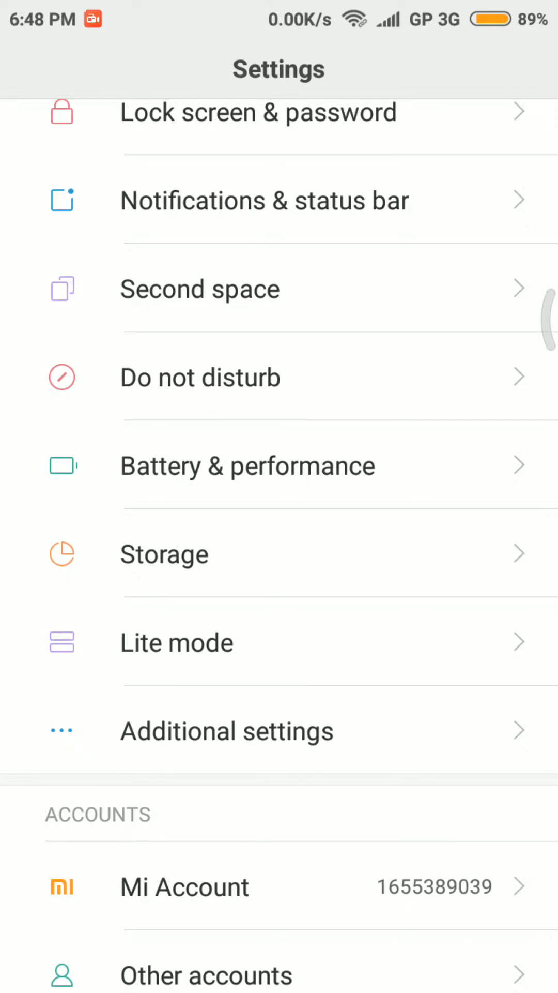
- Go to Language & input and open Text-to-speech output under Speech
left_click(226, 730)
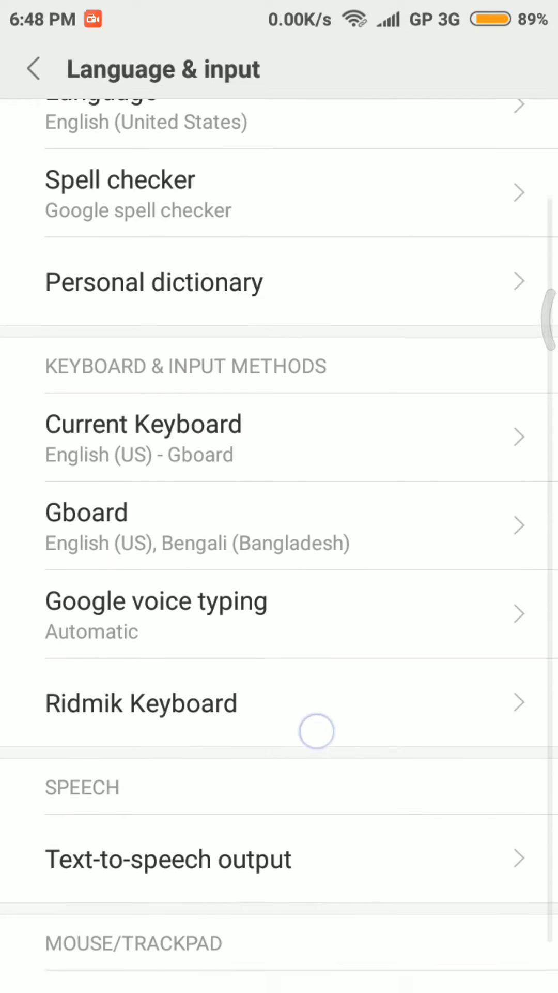
left_click(168, 858)
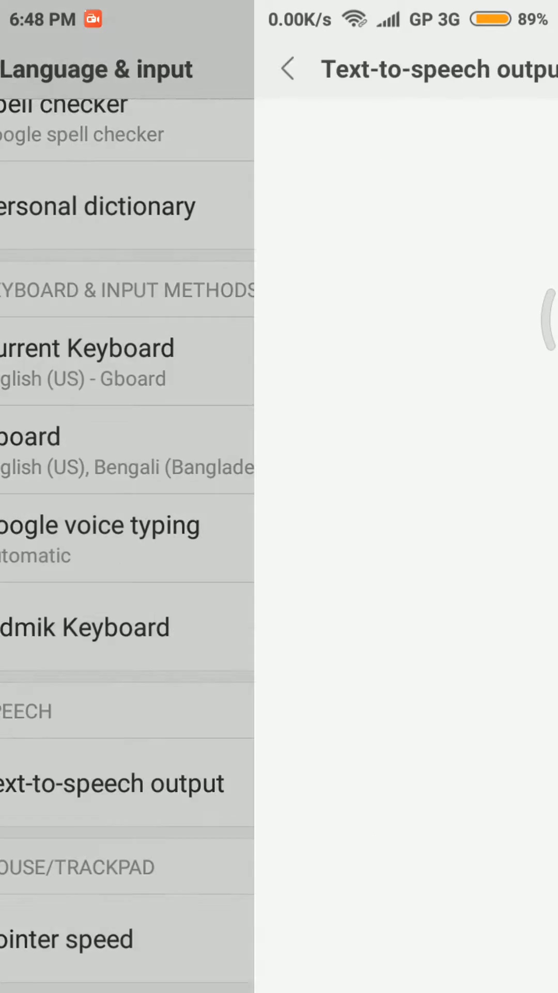
- Open the Google Text-to-speech Engine's gear settings from the Text-to-speech output page
left_click(114, 783)
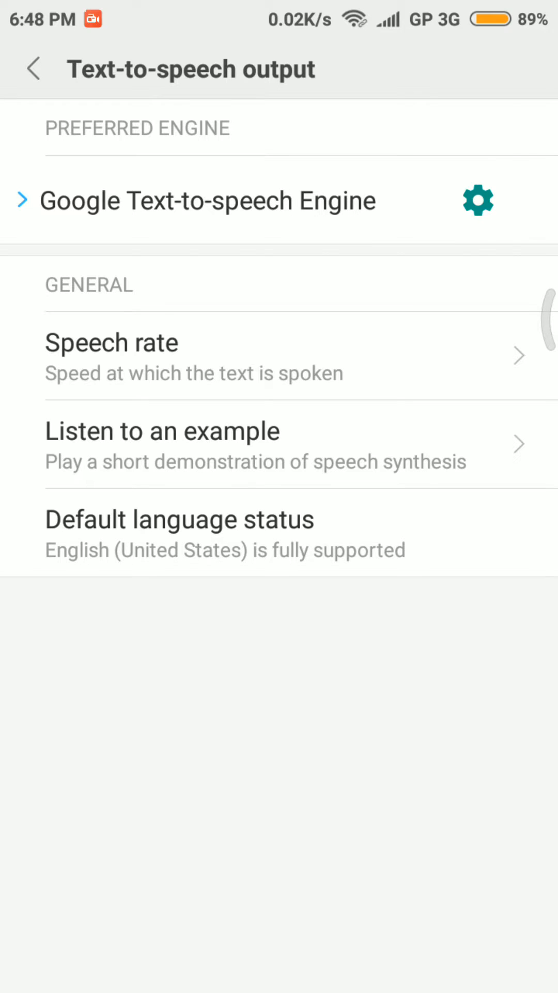
left_click(477, 201)
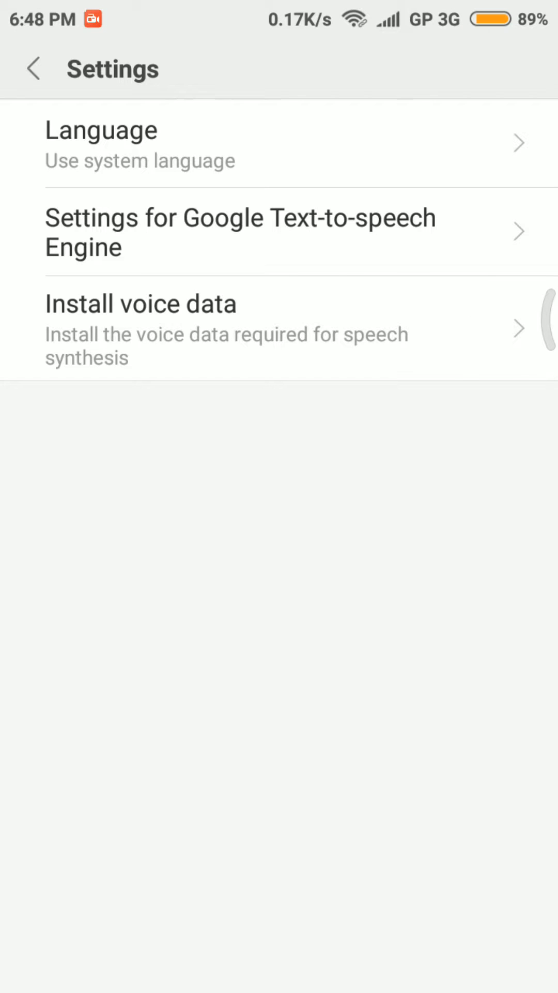
- View the Bengali (Bangladesh) voice data, go back, then return to the home screen
left_click(256, 336)
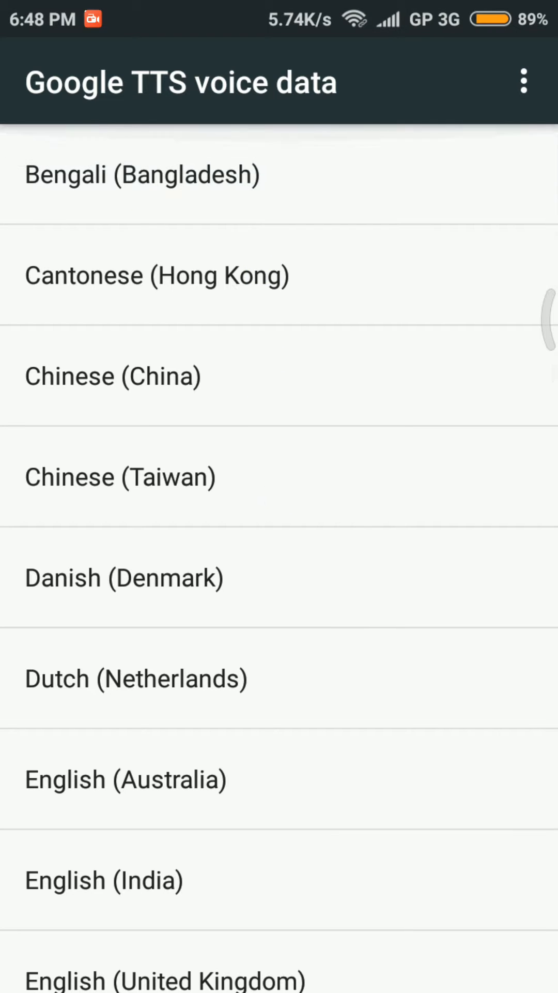
left_click(143, 175)
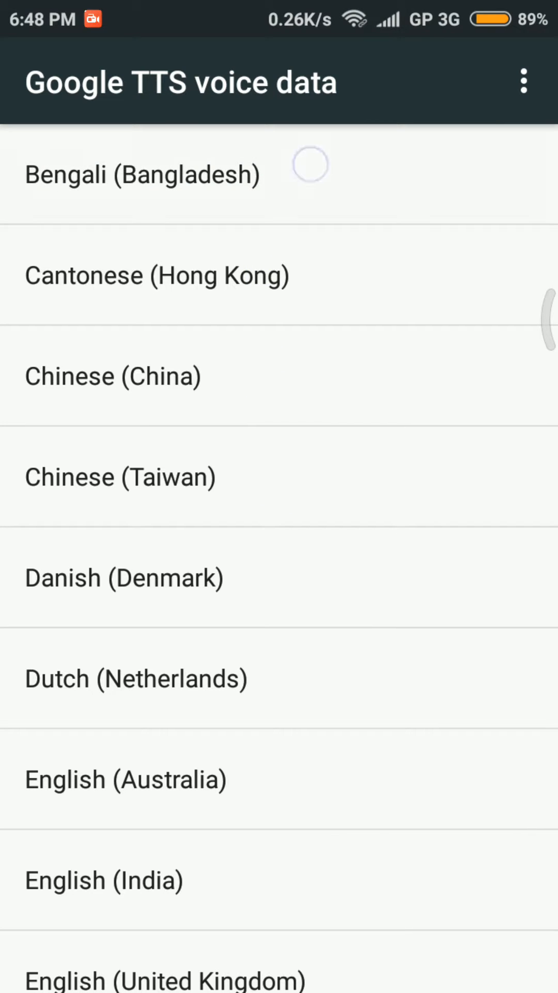
left_click(142, 174)
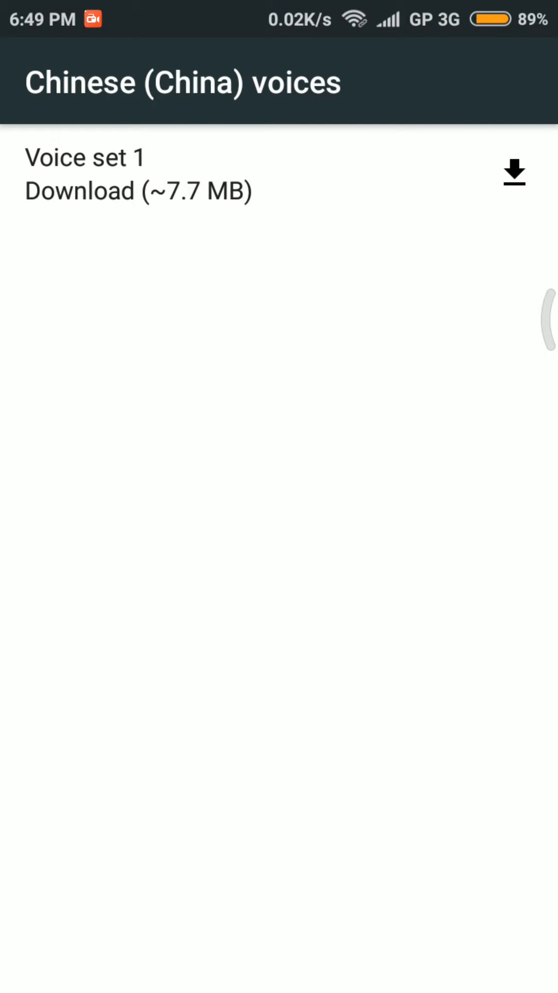
key("Back")
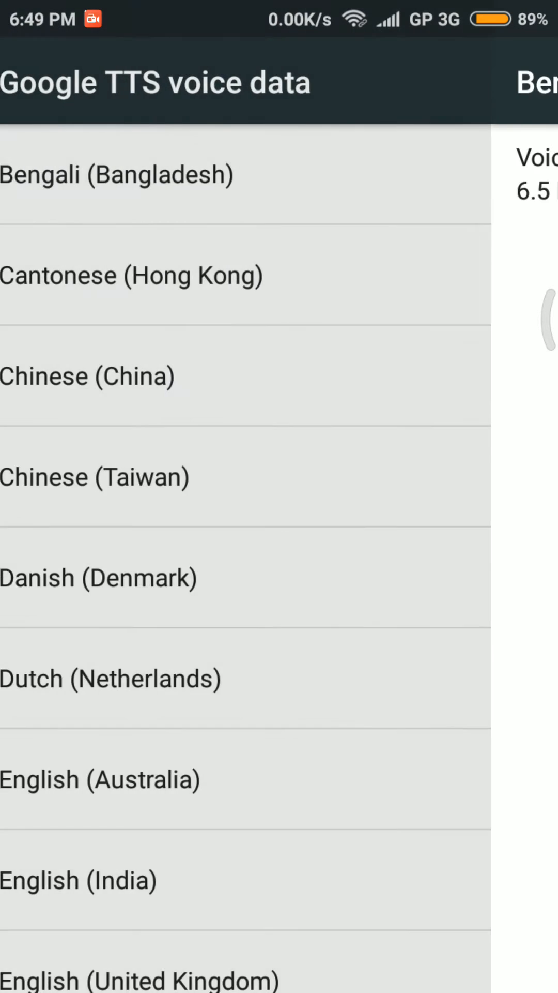
key("HOME")
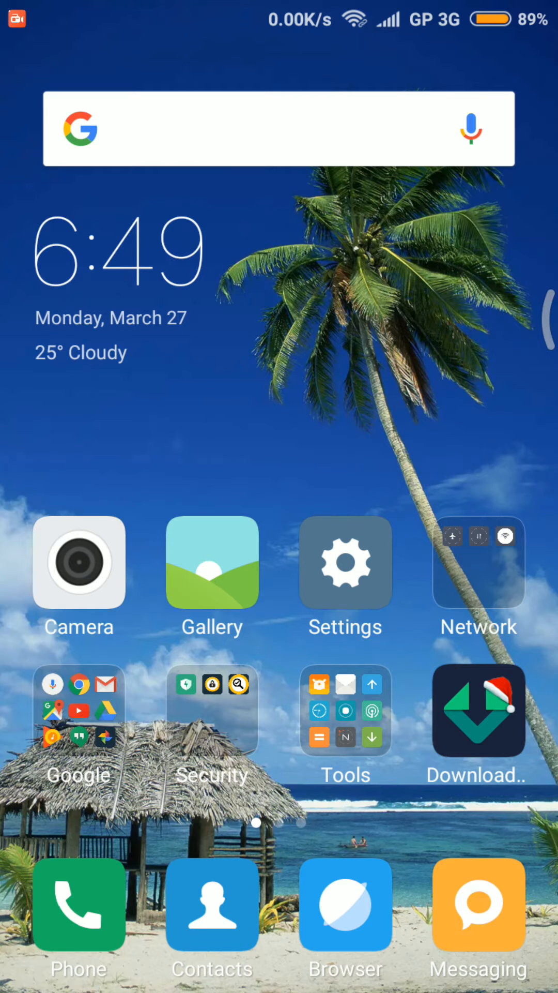